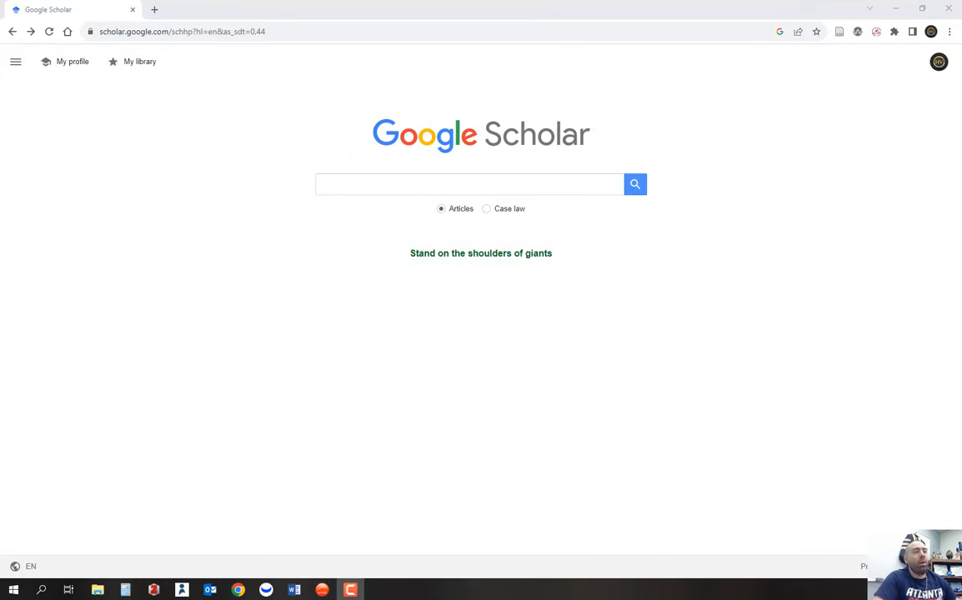
Step: Show the Google Scholar side menu with profile, library, alerts and settings entries
{"action": "left_click", "coordinate": [15, 62]}
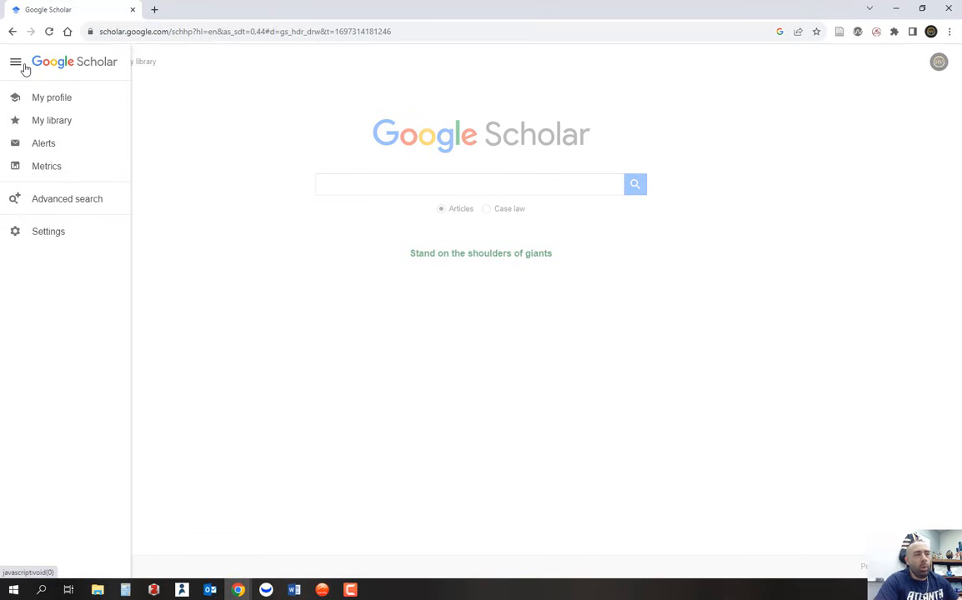
Step: Confirm the Texas A&M University Kingsville library link is enabled in Scholar's Library links settings and save
{"action": "left_click", "coordinate": [47, 230]}
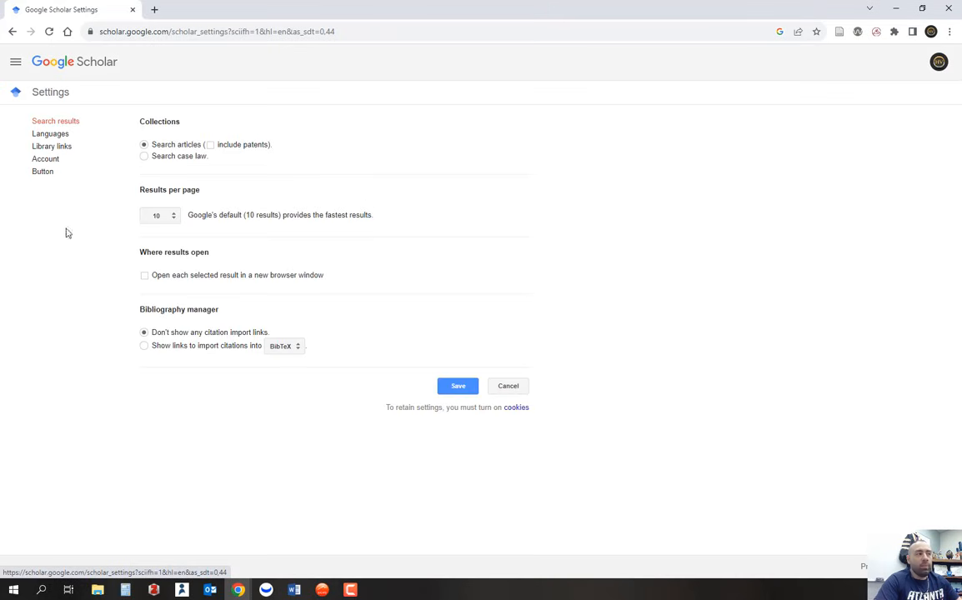
{"action": "left_click", "coordinate": [51, 147]}
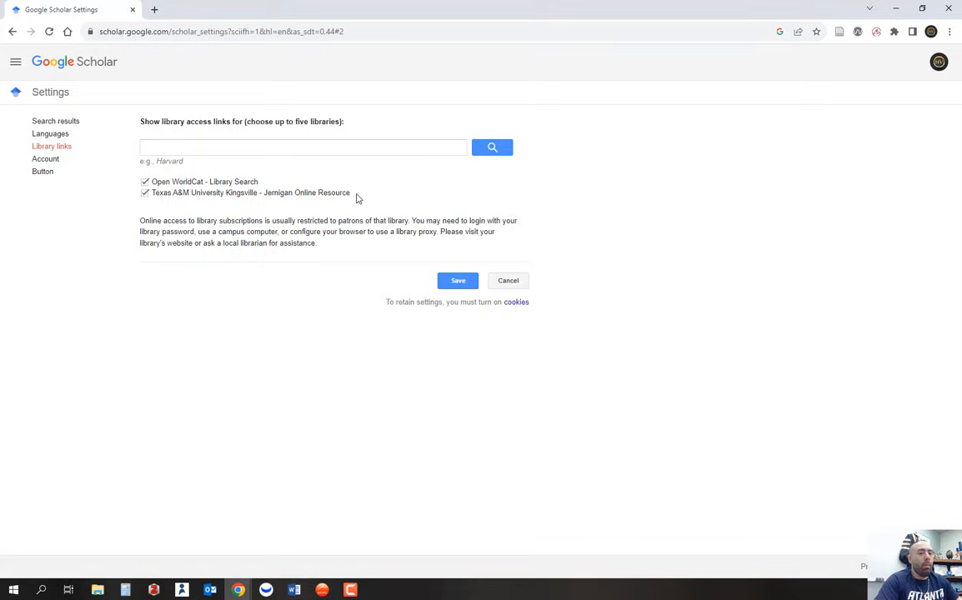
{"action": "mouse_move", "coordinate": [363, 195]}
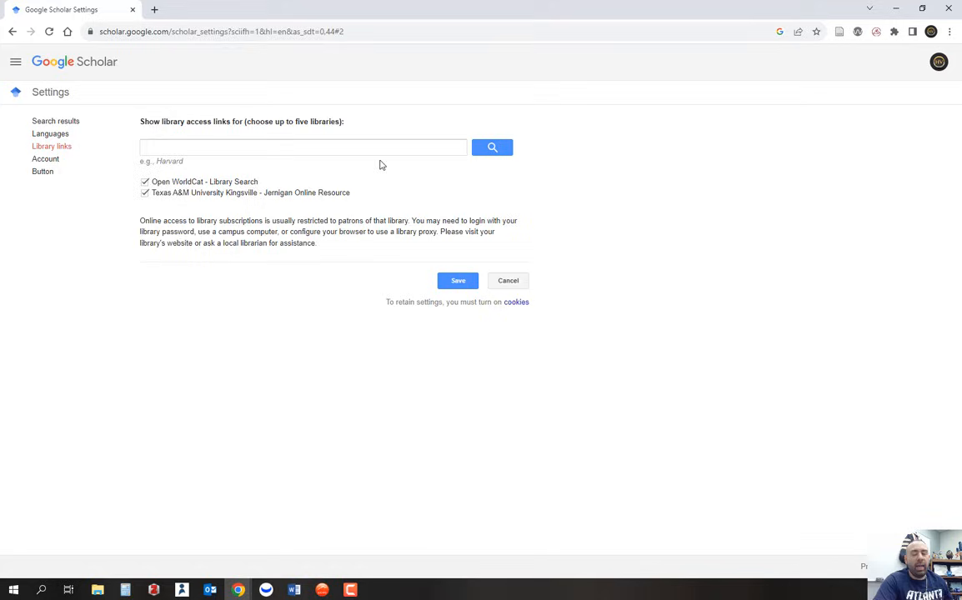
{"action": "left_click", "coordinate": [304, 147]}
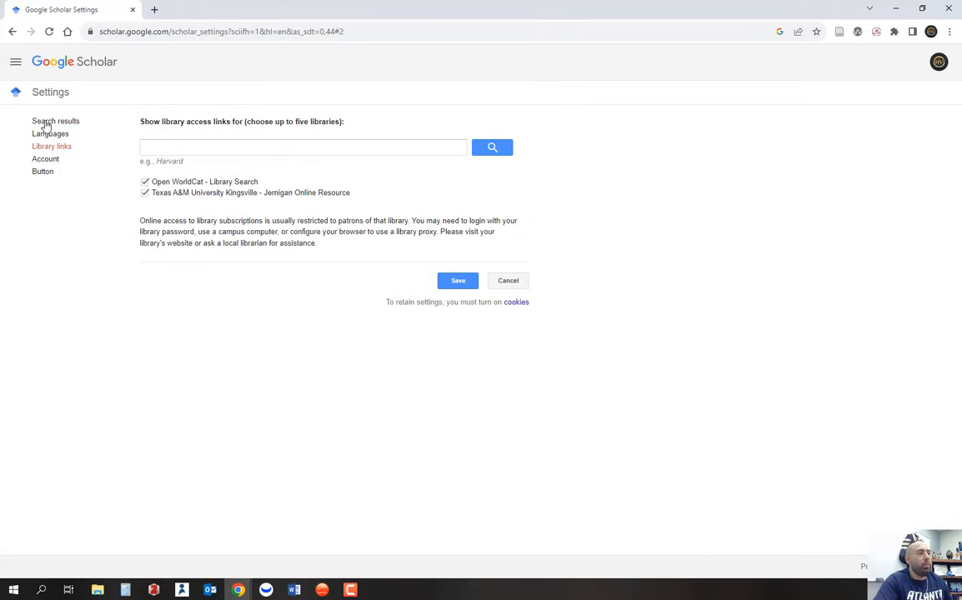
{"action": "left_click", "coordinate": [303, 147]}
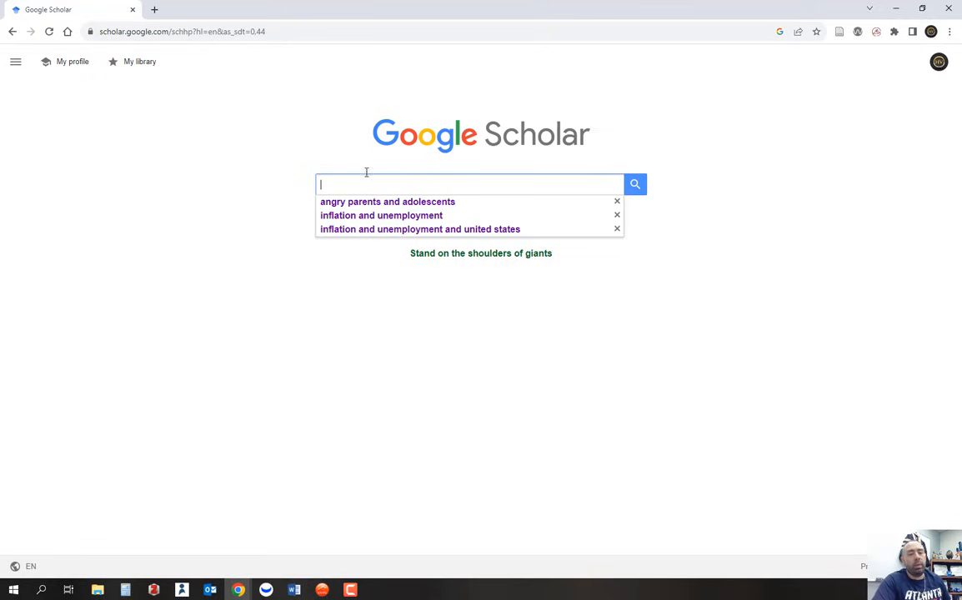
{"action": "mouse_move", "coordinate": [381, 205]}
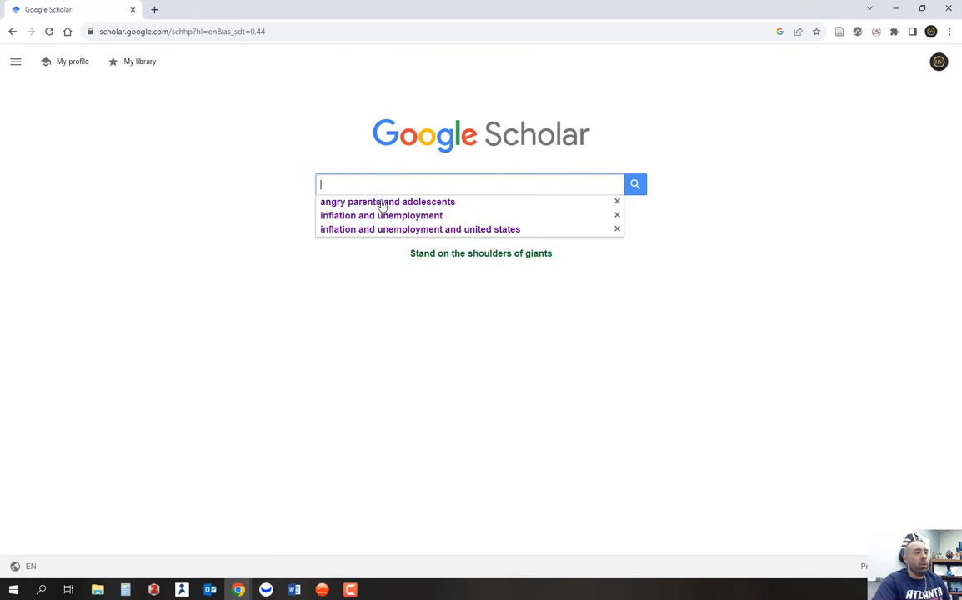
Step: Run the suggested 'angry parents and adolescents' search and narrow results to since 2019
{"action": "left_click", "coordinate": [386, 201]}
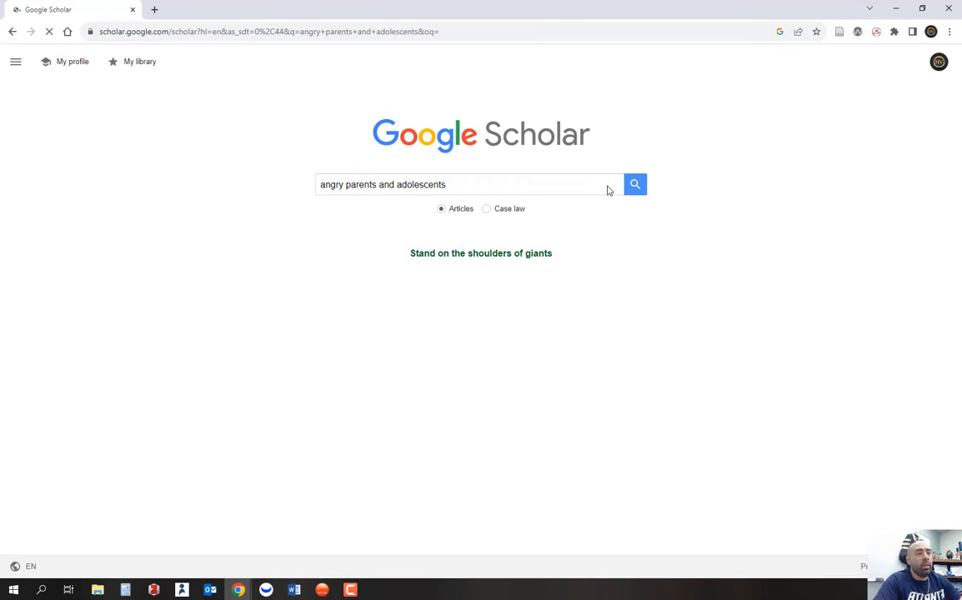
{"action": "left_click", "coordinate": [635, 183]}
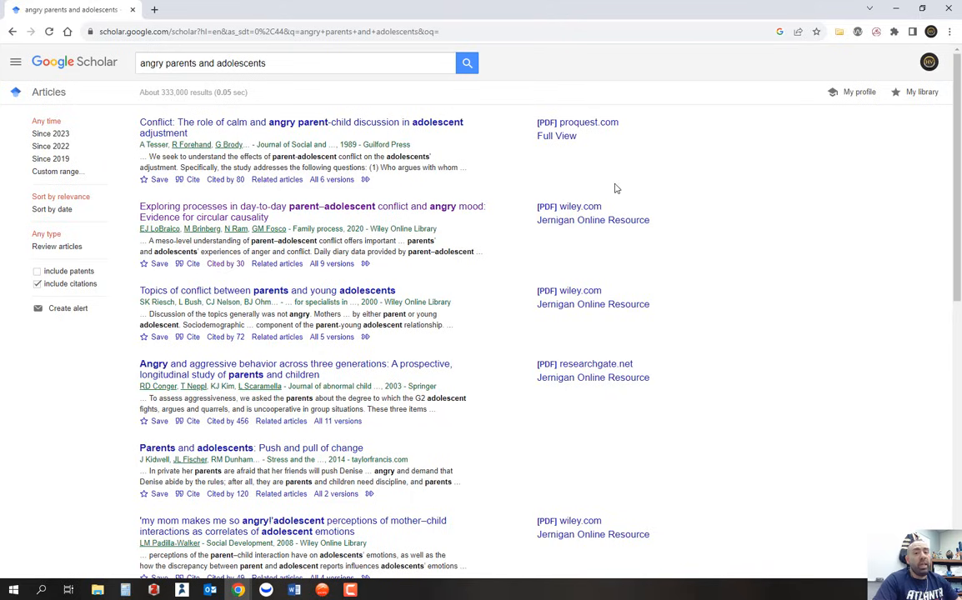
{"action": "mouse_move", "coordinate": [510, 210]}
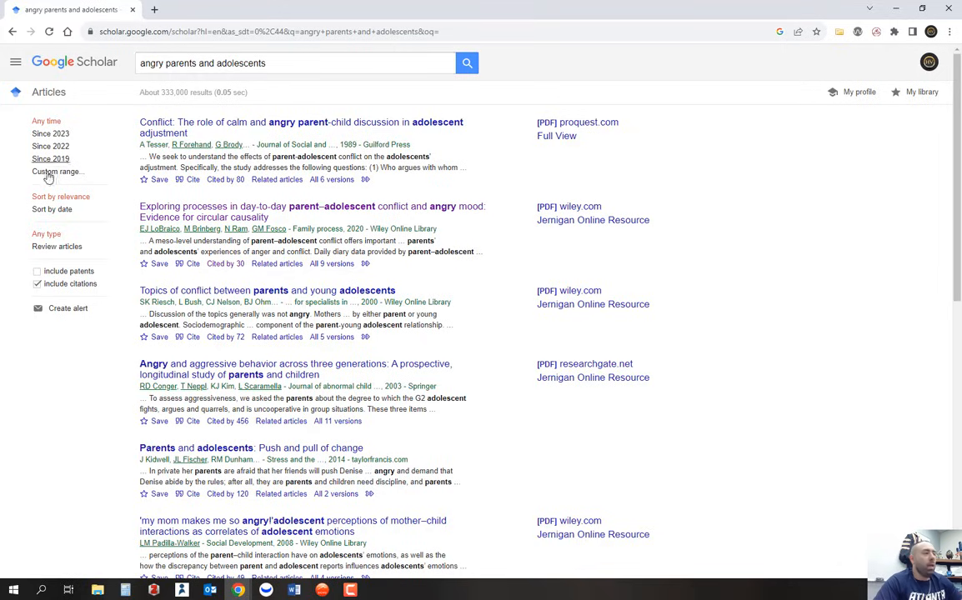
{"action": "left_click", "coordinate": [50, 158]}
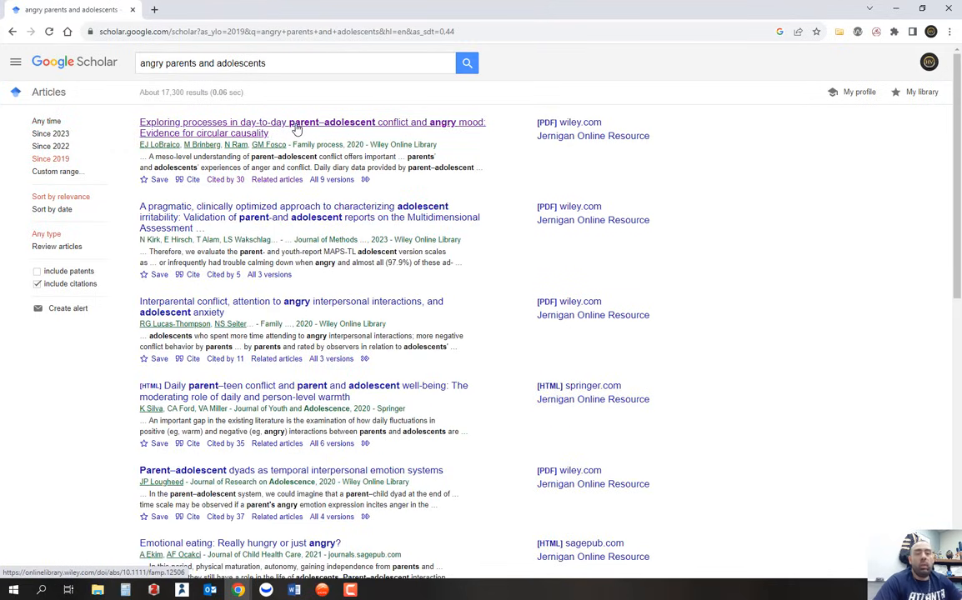
Step: View the day-to-day conflict and angry mood article on Wiley and browse down through its reference list
{"action": "left_click", "coordinate": [311, 122]}
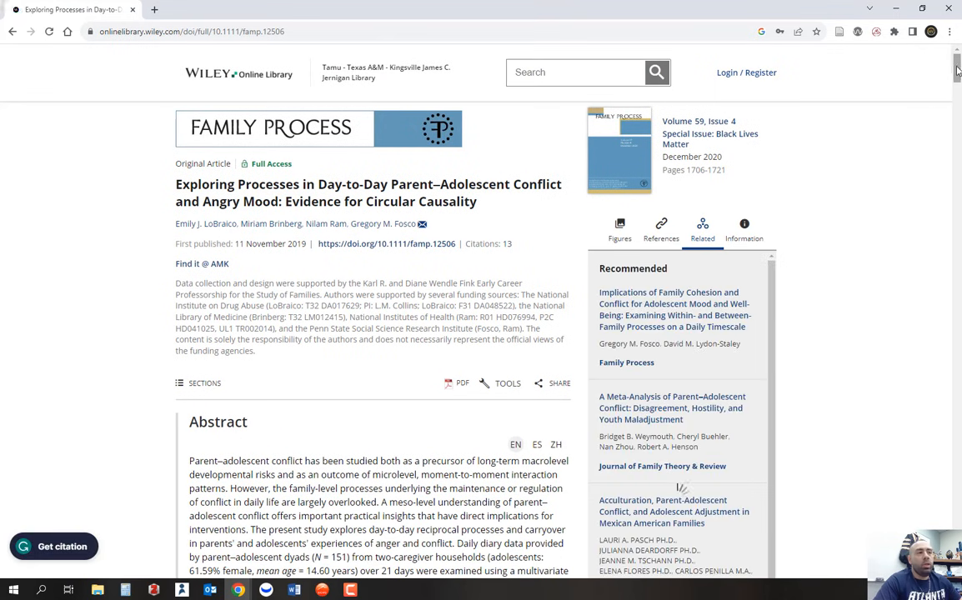
{"action": "scroll", "scroll_direction": "down", "scroll_amount": 3}
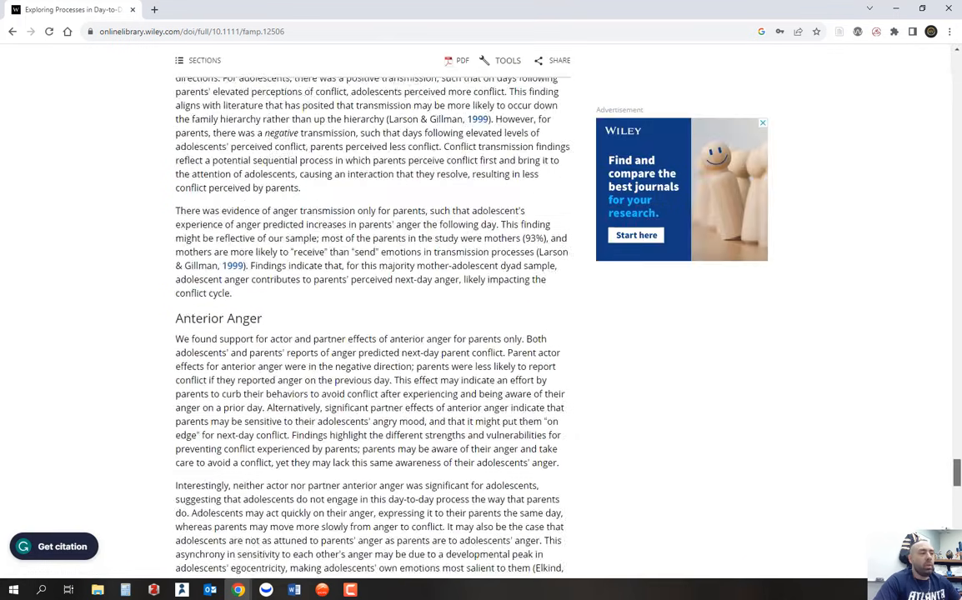
{"action": "scroll", "scroll_direction": "down", "scroll_amount": 3}
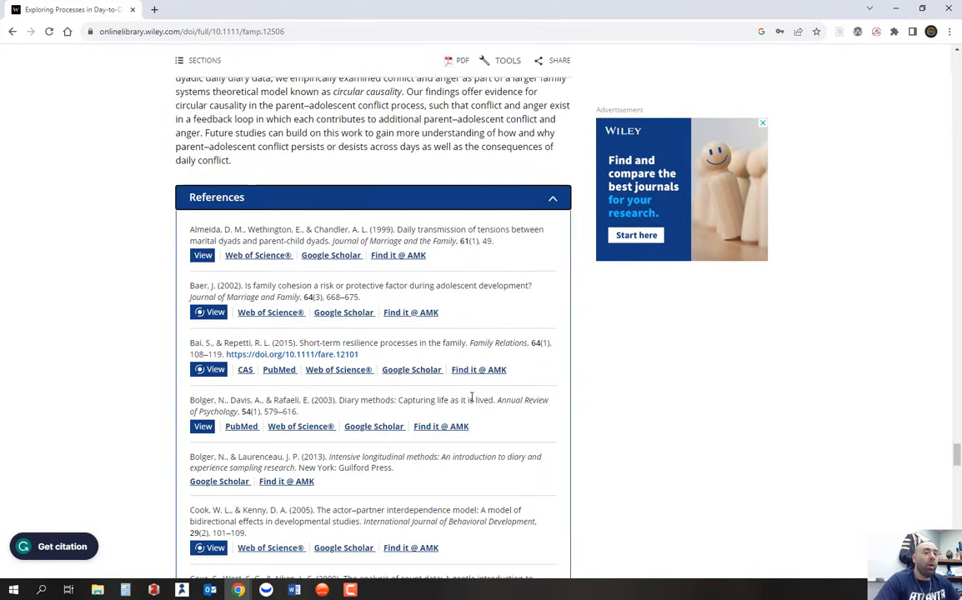
{"action": "mouse_move", "coordinate": [449, 395]}
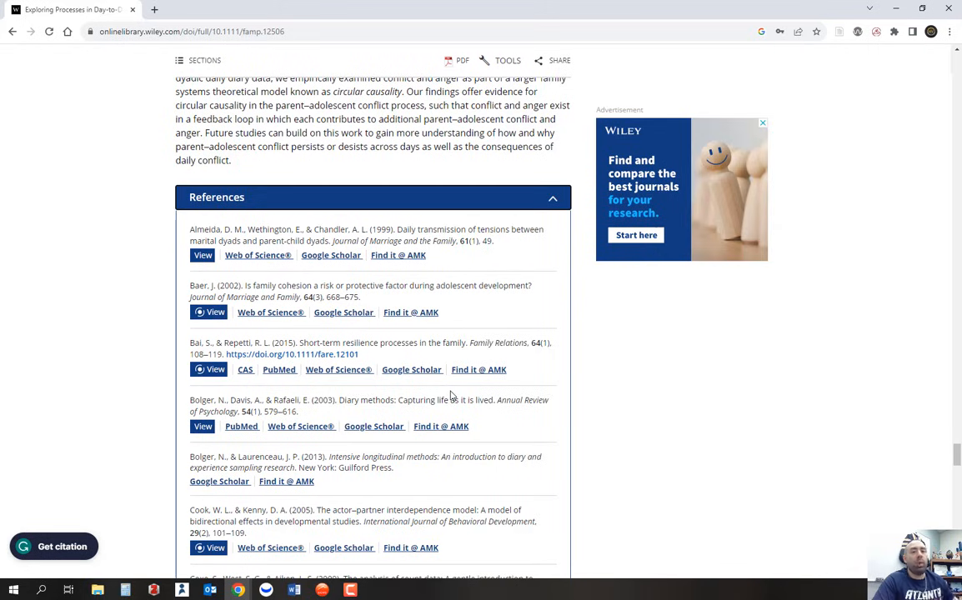
{"action": "mouse_move", "coordinate": [442, 315]}
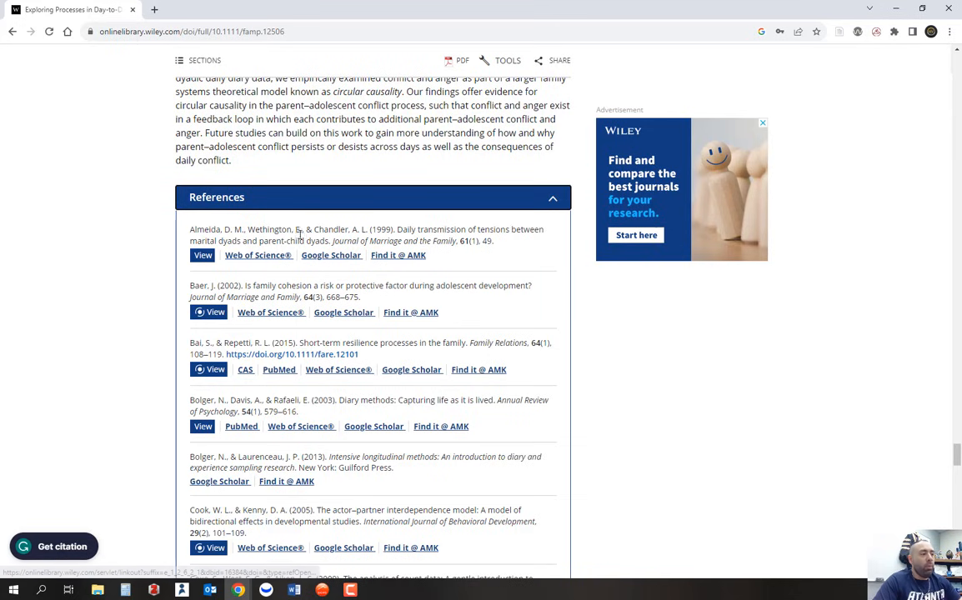
{"action": "scroll", "scroll_direction": "down", "scroll_amount": 3}
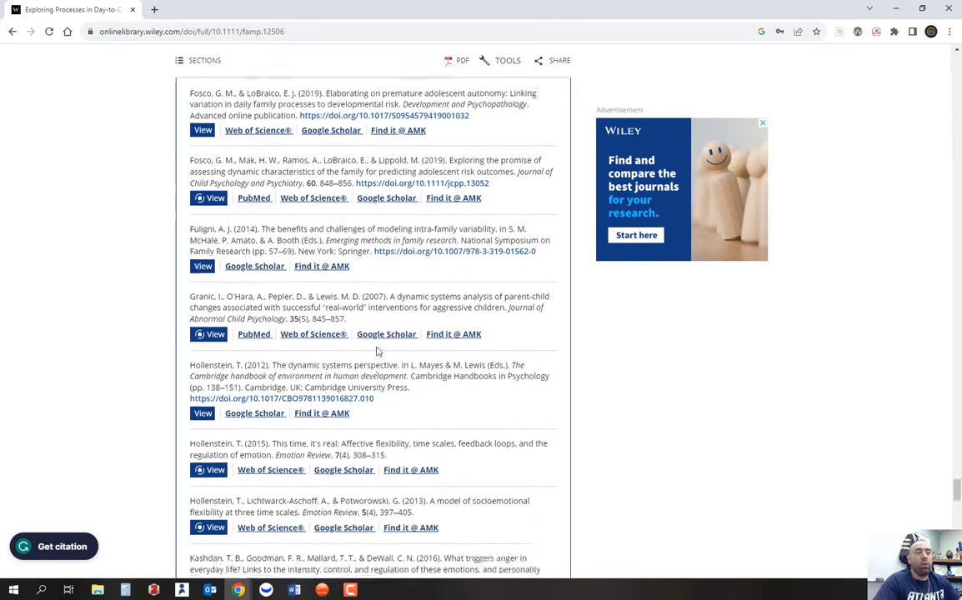
{"action": "scroll", "scroll_direction": "down", "scroll_amount": 3}
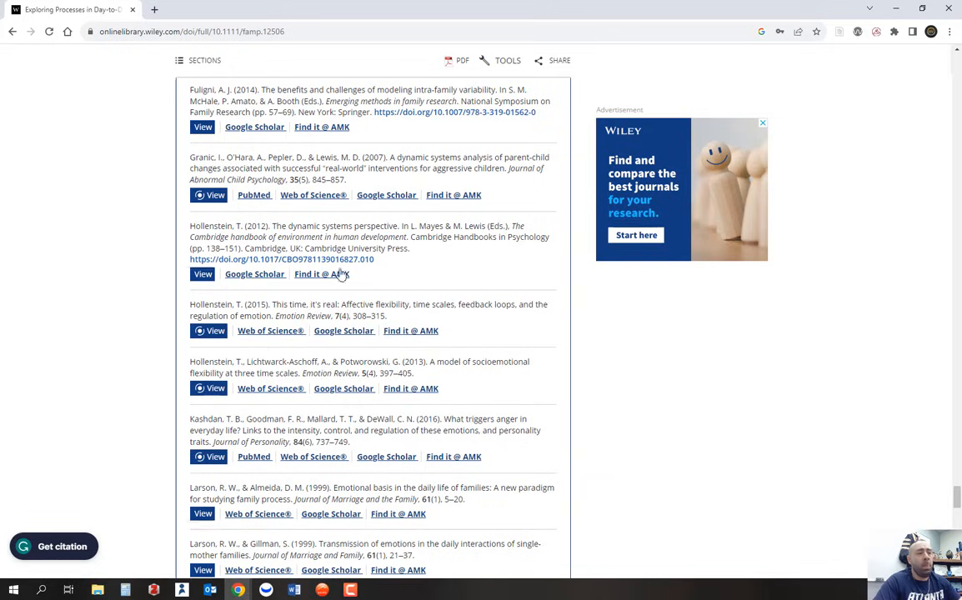
{"action": "scroll", "scroll_direction": "down", "scroll_amount": 3}
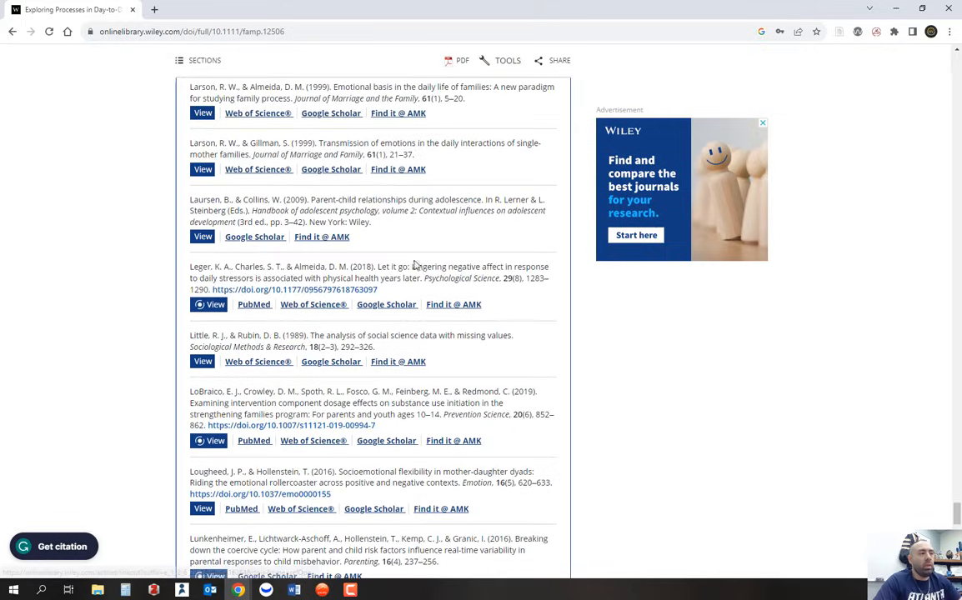
{"action": "scroll", "scroll_direction": "down", "scroll_amount": 3}
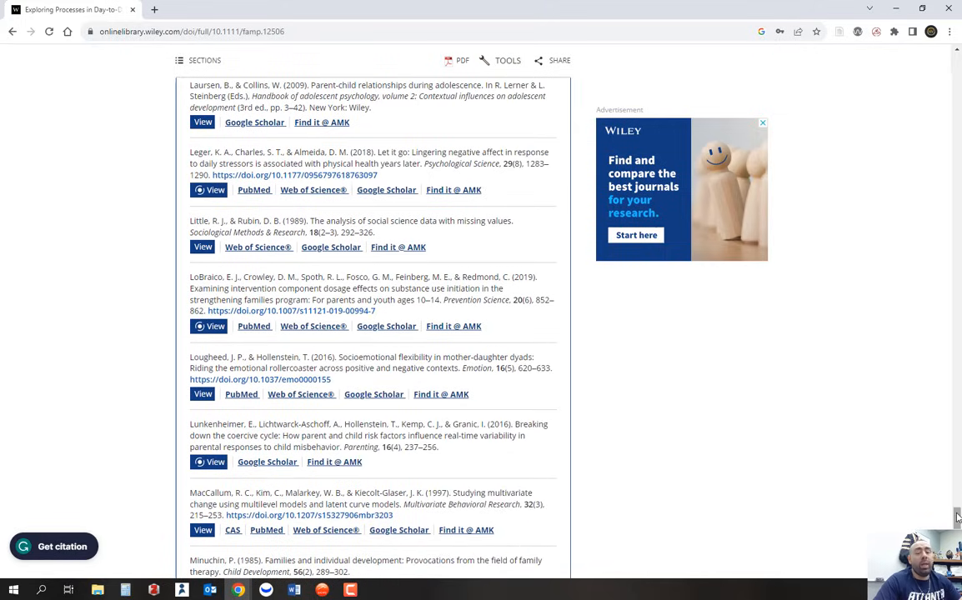
{"action": "scroll", "scroll_direction": "down", "scroll_amount": 3}
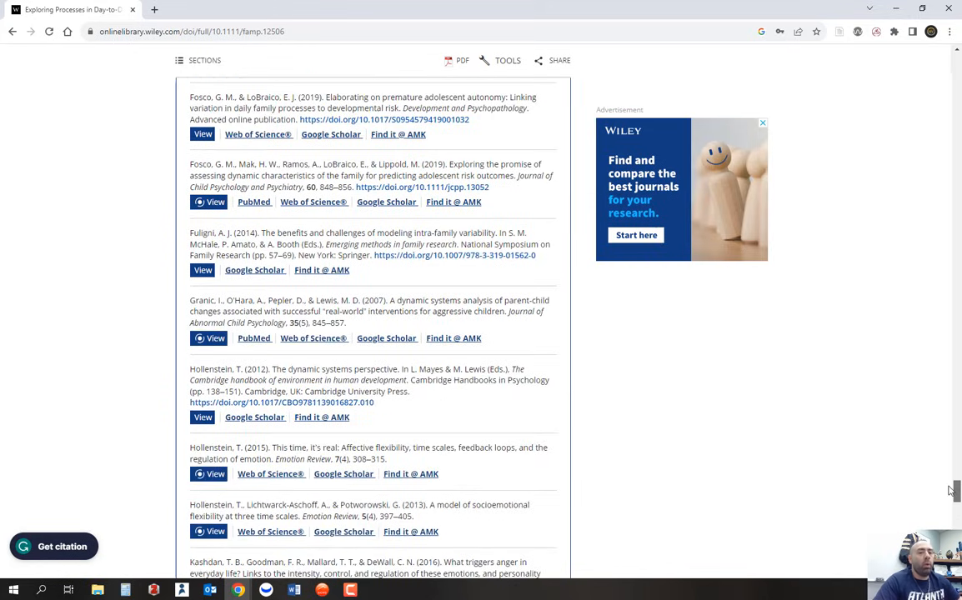
{"action": "scroll", "scroll_direction": "down", "scroll_amount": 3}
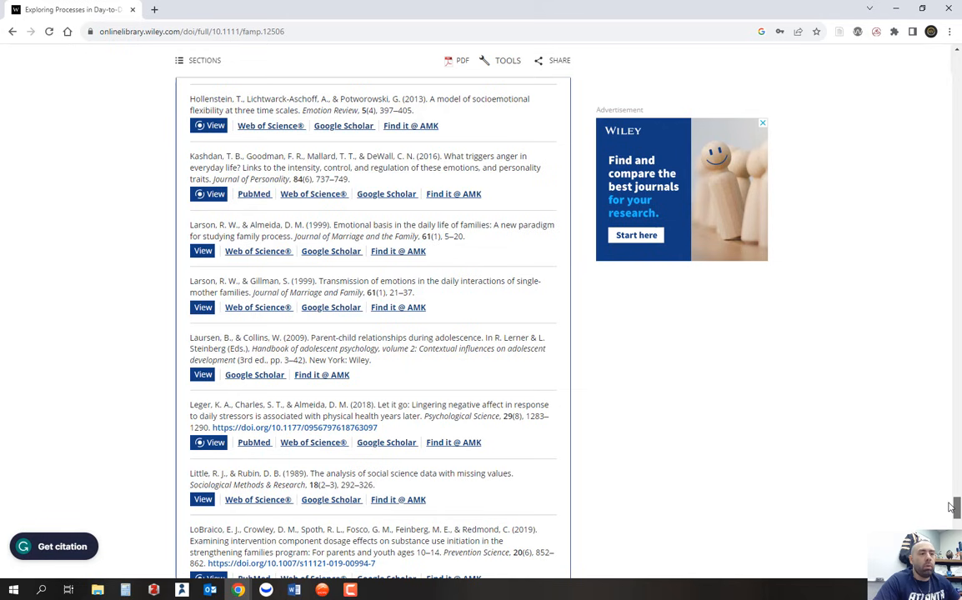
{"action": "scroll", "scroll_direction": "down", "scroll_amount": 3}
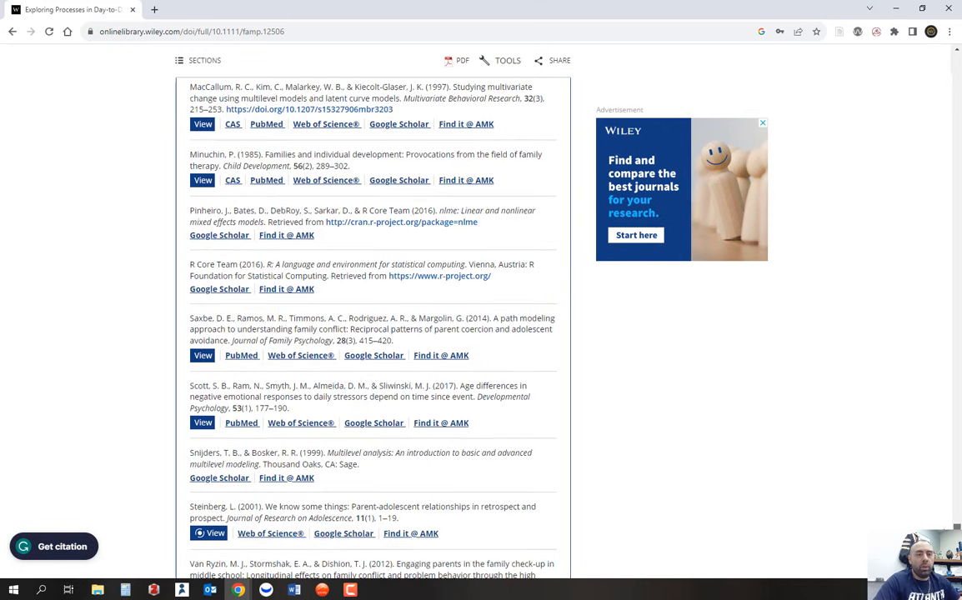
{"action": "scroll", "scroll_direction": "up", "scroll_amount": 3}
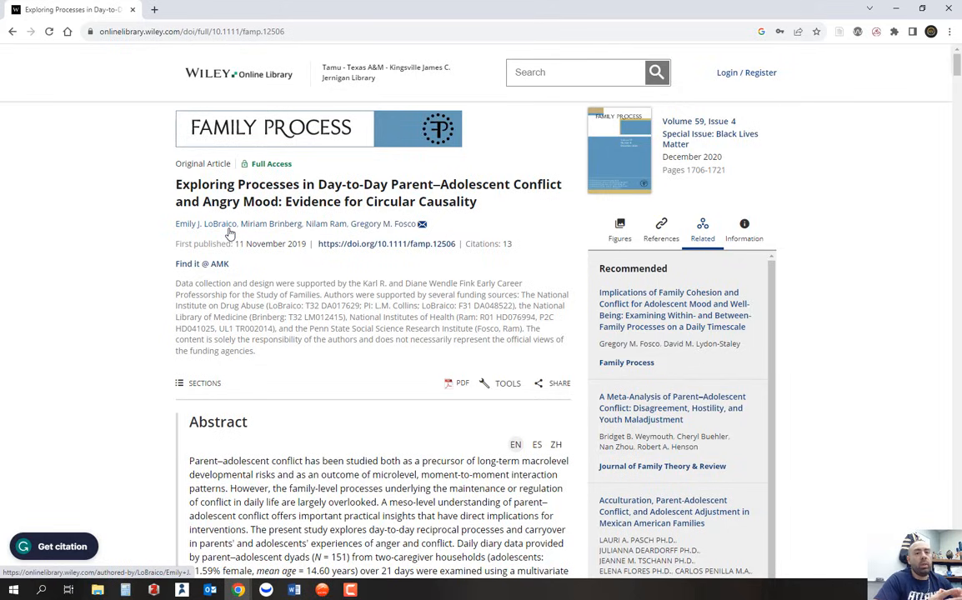
{"action": "mouse_move", "coordinate": [253, 234]}
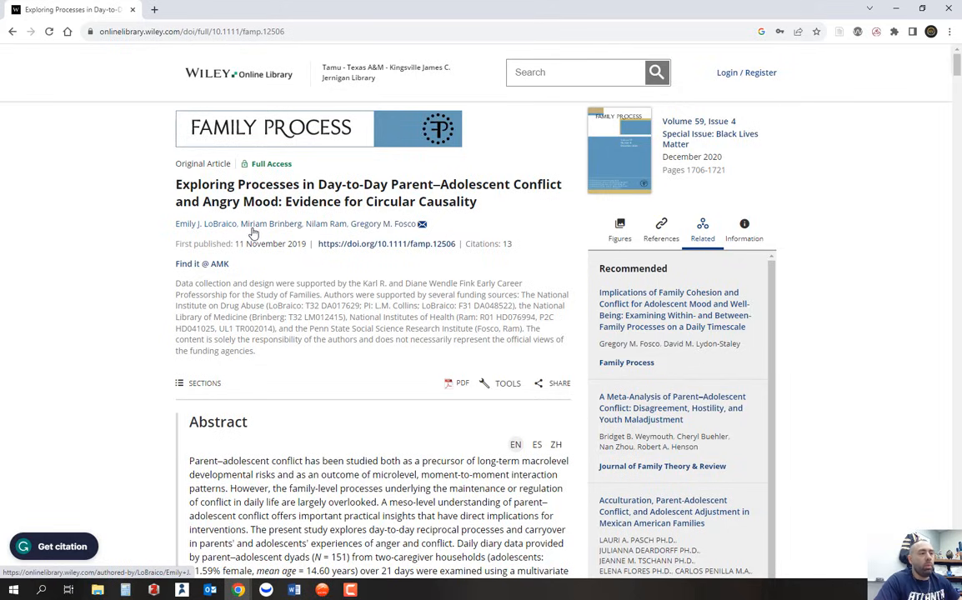
{"action": "mouse_move", "coordinate": [336, 234]}
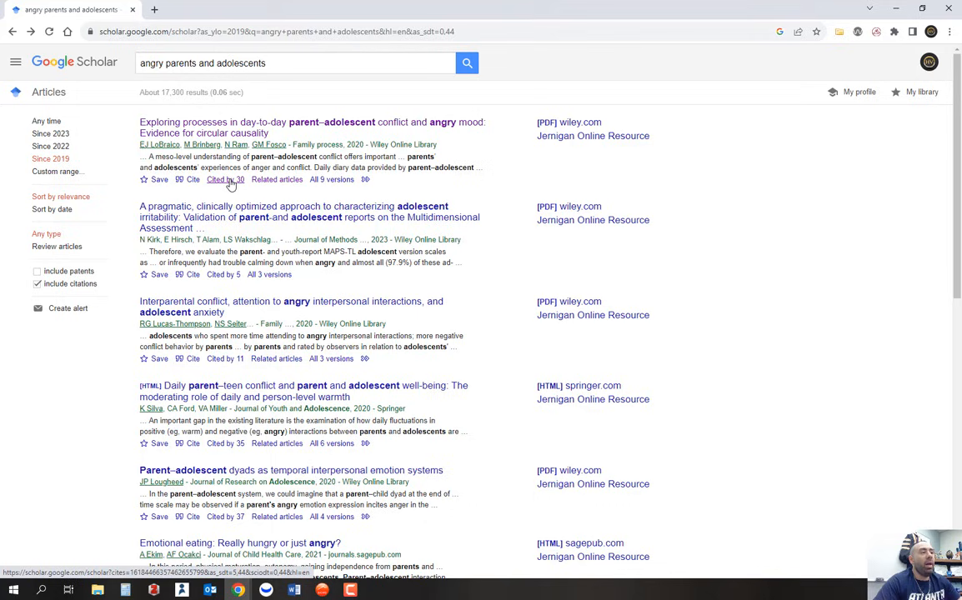
Step: List the 30 papers citing the day-to-day parent–adolescent conflict article and look through them
{"action": "left_click", "coordinate": [225, 180]}
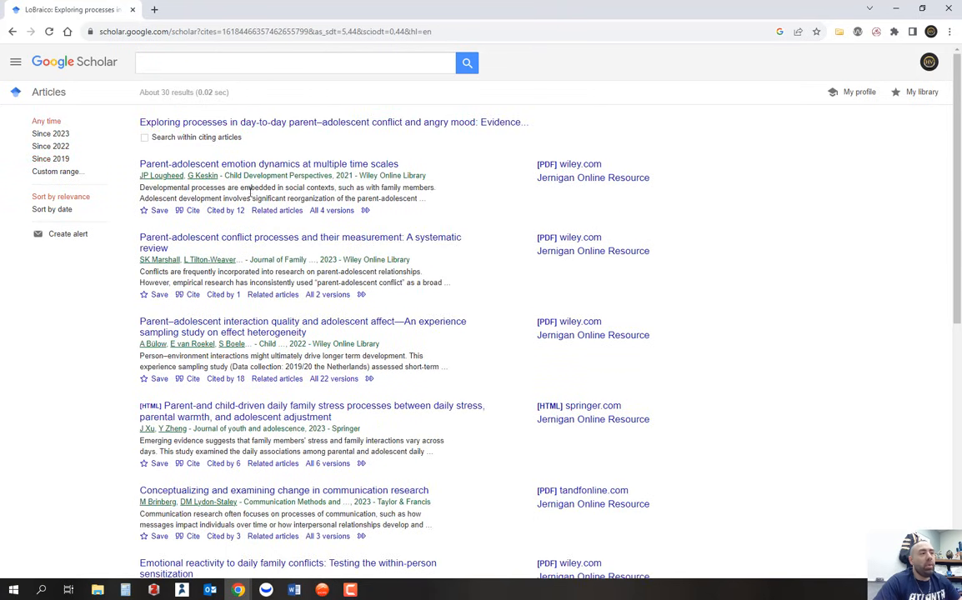
{"action": "scroll", "scroll_direction": "down", "scroll_amount": 3}
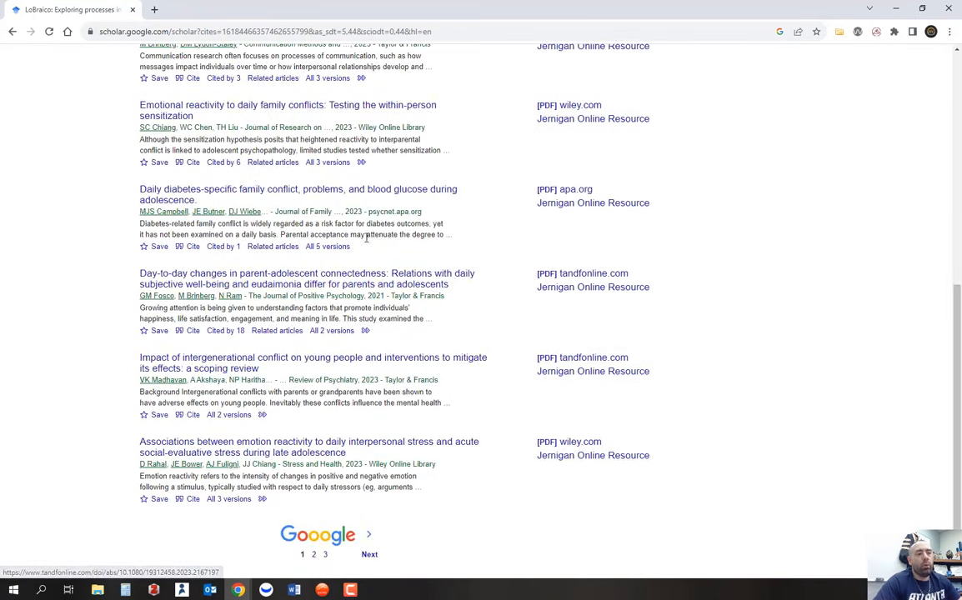
{"action": "scroll", "scroll_direction": "up", "scroll_amount": 3}
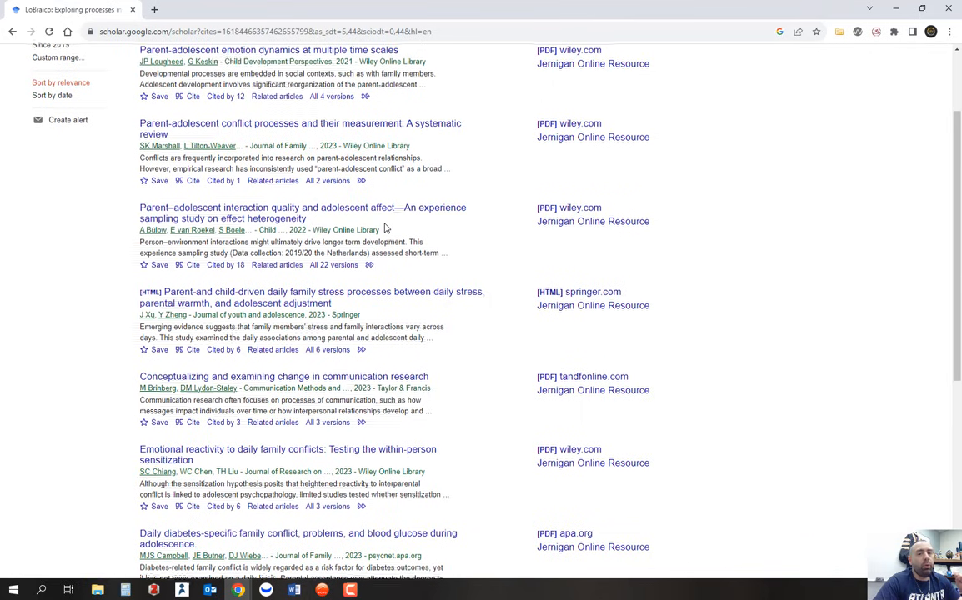
{"action": "scroll", "scroll_direction": "up", "scroll_amount": 3}
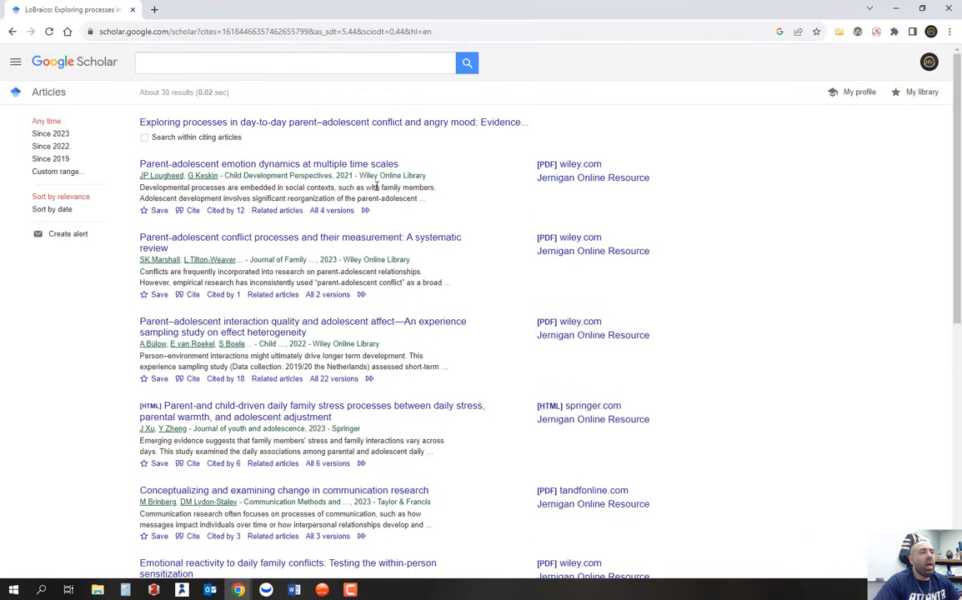
{"action": "mouse_move", "coordinate": [380, 215]}
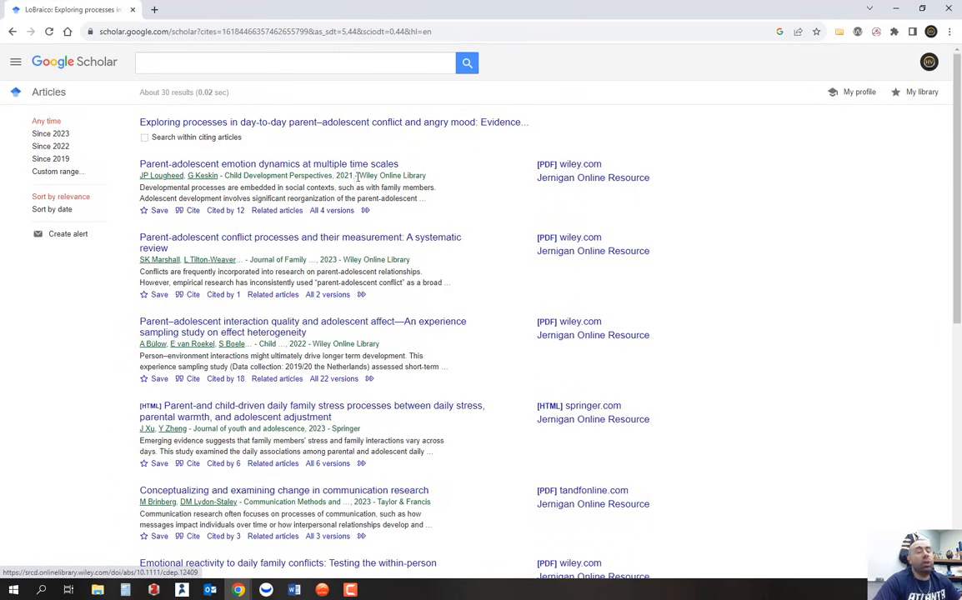
{"action": "scroll", "scroll_direction": "down", "scroll_amount": 3}
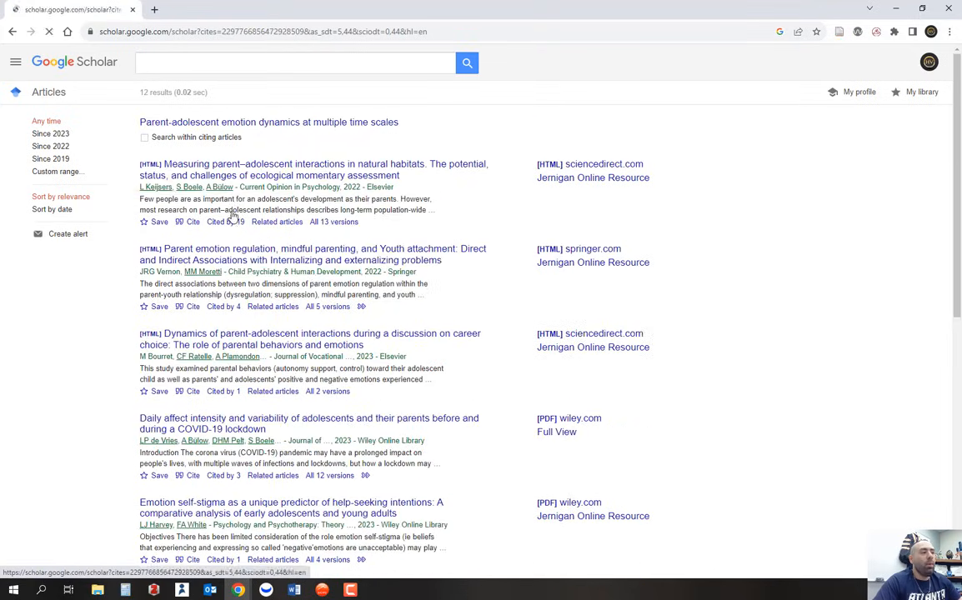
Step: List the 13 papers citing 'Parent-adolescent emotion dynamics at multiple time scales'
{"action": "left_click", "coordinate": [333, 222]}
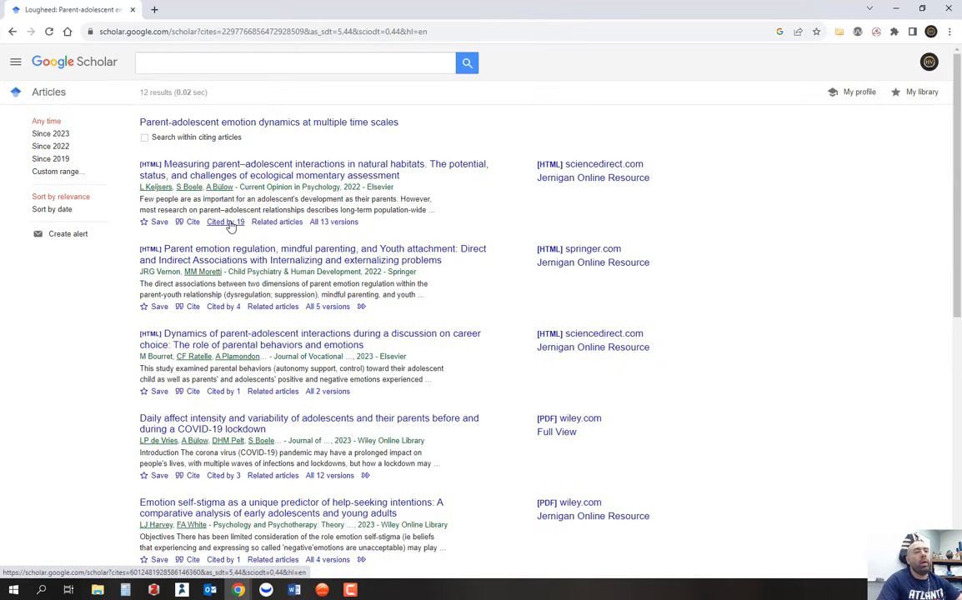
{"action": "mouse_move", "coordinate": [346, 146]}
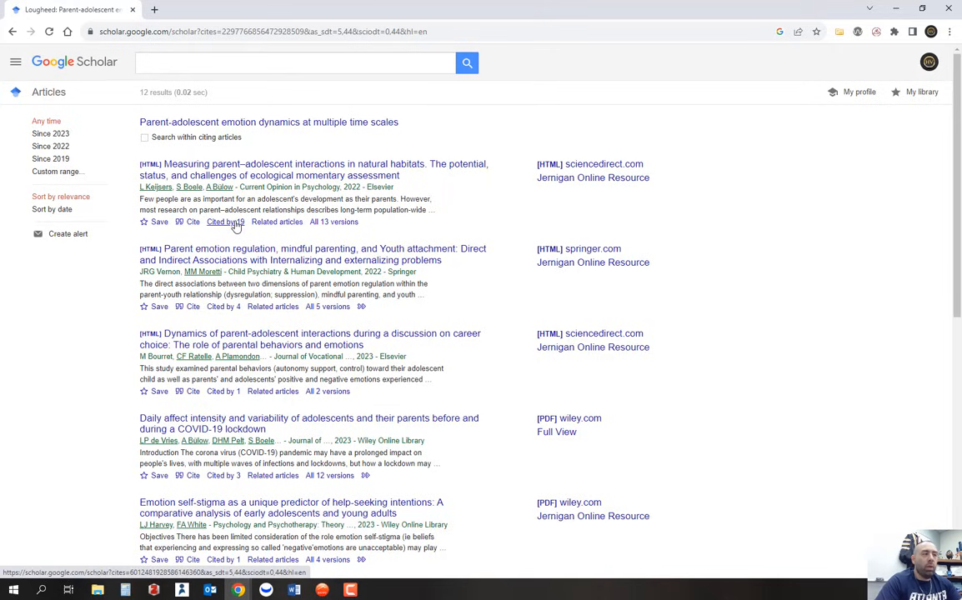
{"action": "mouse_move", "coordinate": [276, 222]}
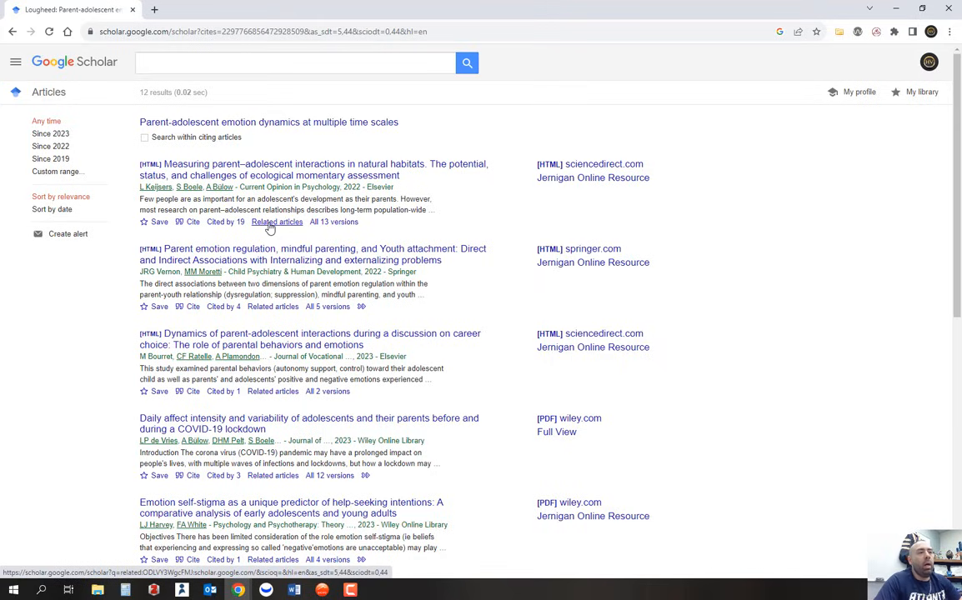
{"action": "mouse_move", "coordinate": [397, 153]}
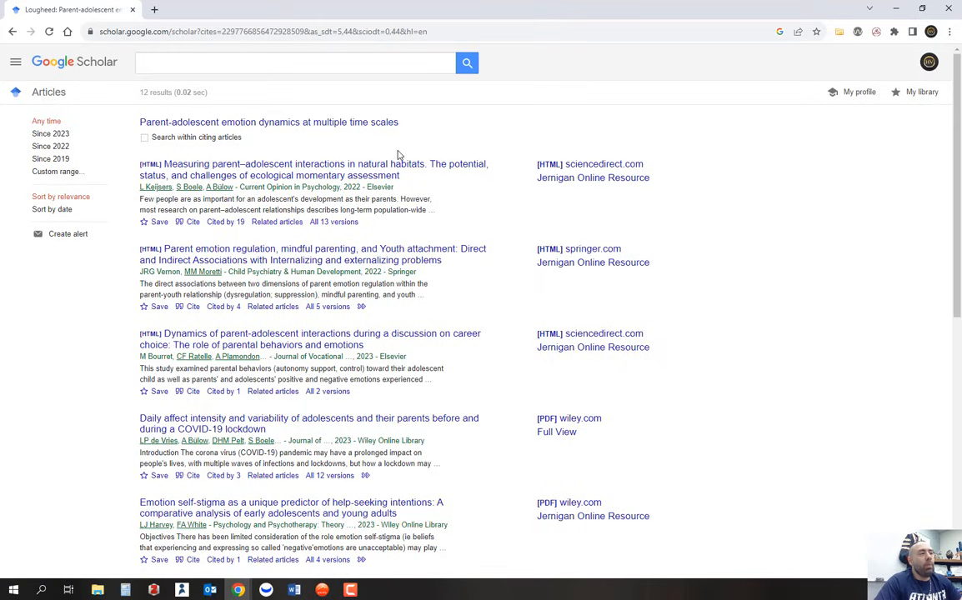